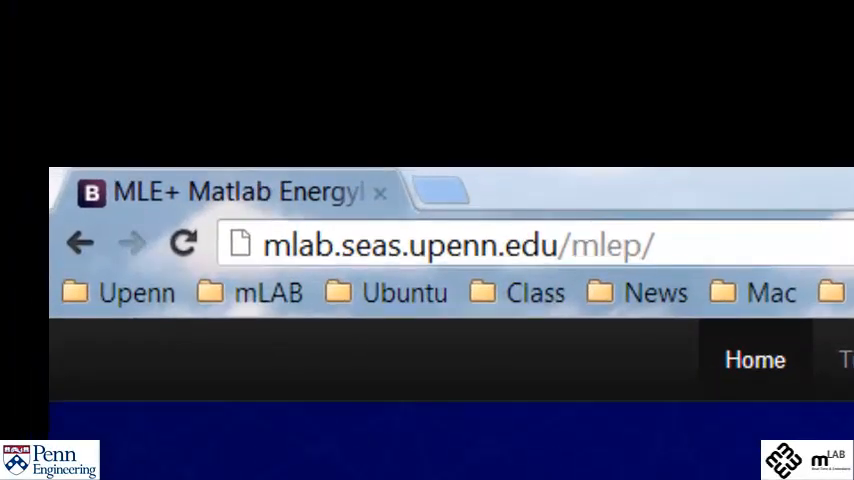
- Download the mlab/mlep GitHub repository as mlab-mlep-fad61ba.zip and bring up its extraction options
left_click(450, 245)
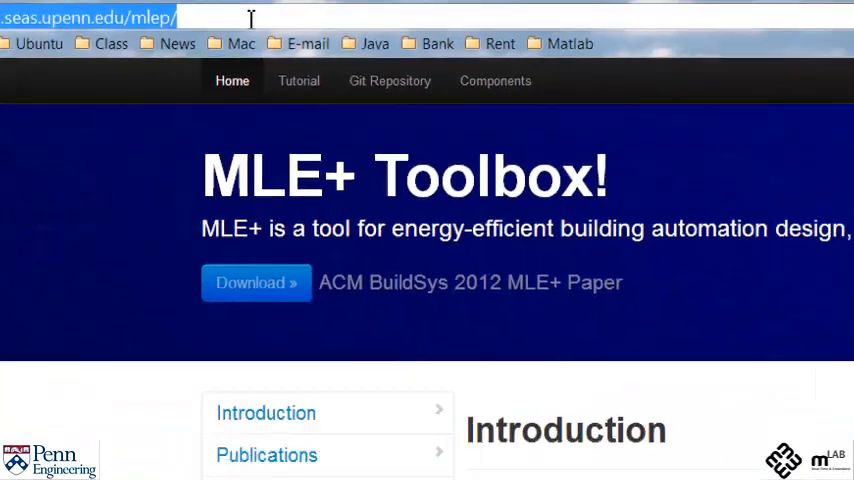
scroll("down", 3)
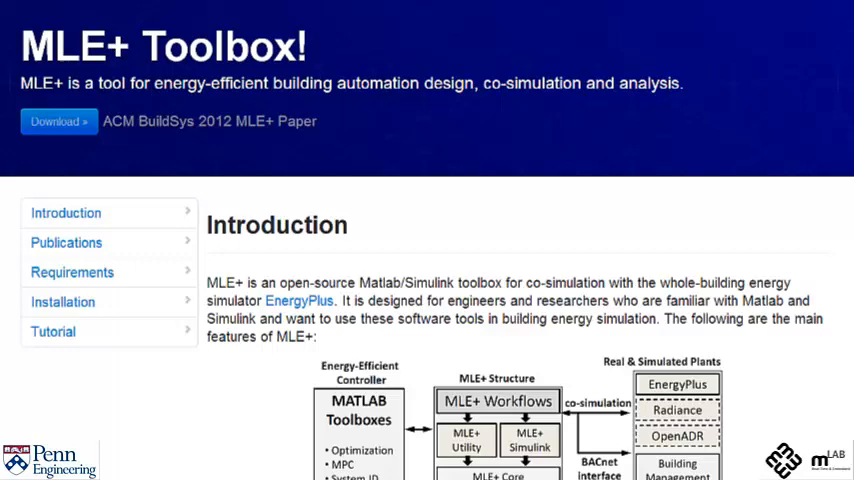
mouse_move(259, 142)
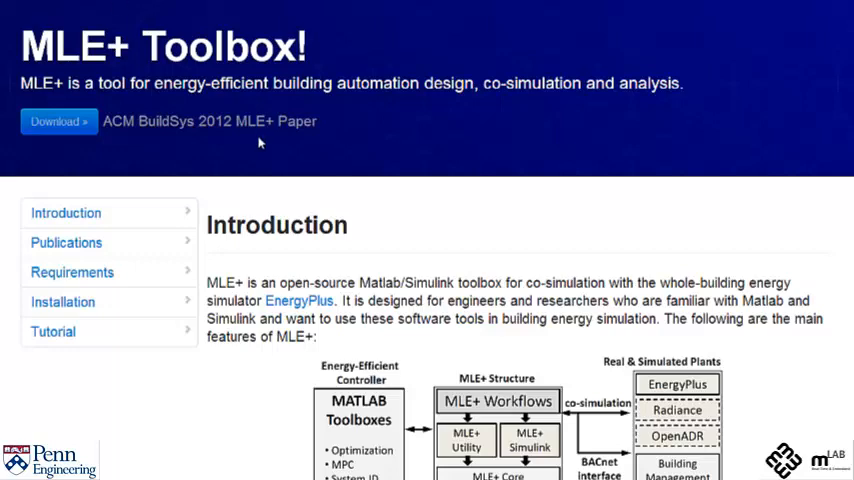
mouse_move(288, 169)
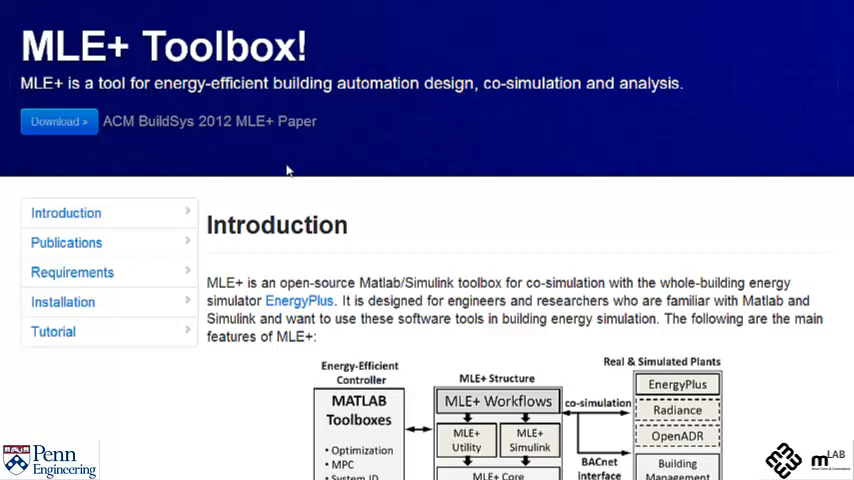
mouse_move(360, 241)
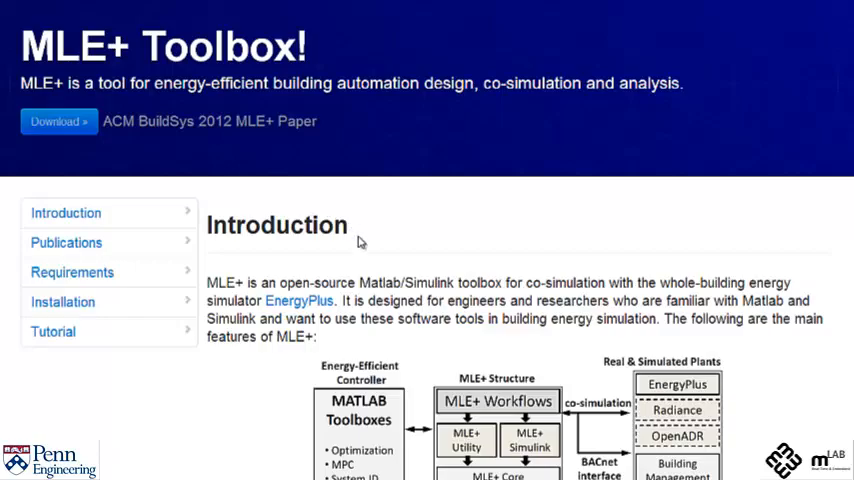
scroll("down", 3)
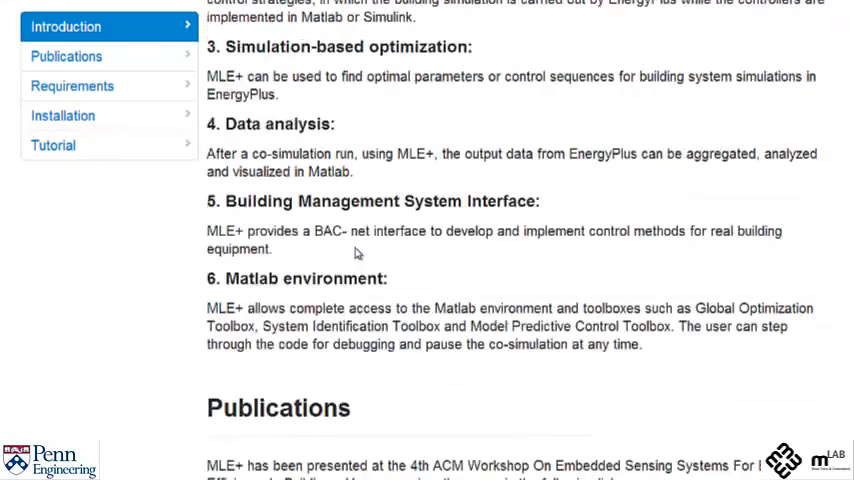
scroll("up", 3)
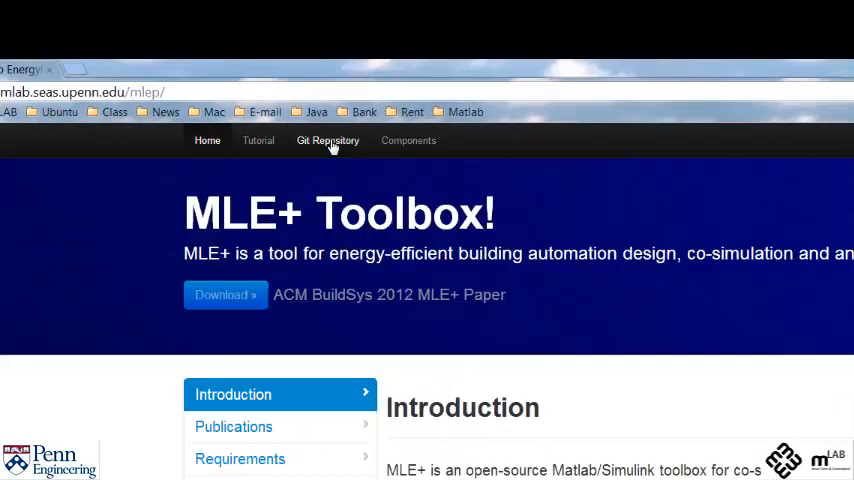
left_click(327, 140)
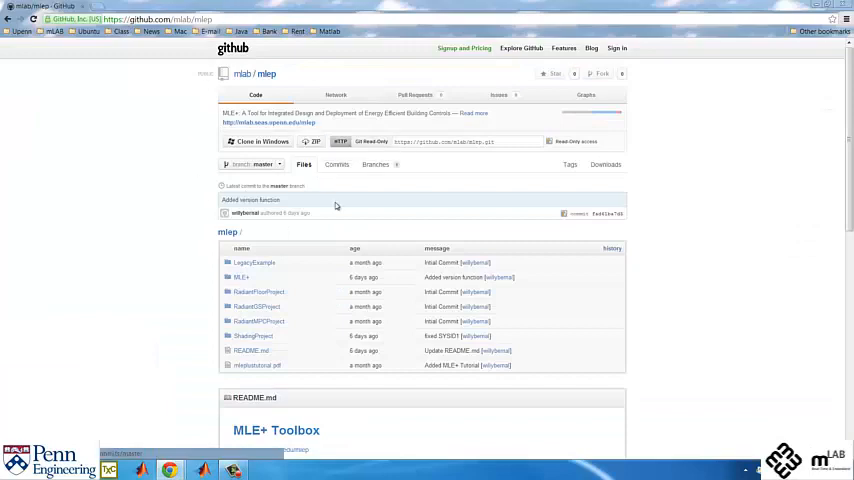
mouse_move(311, 141)
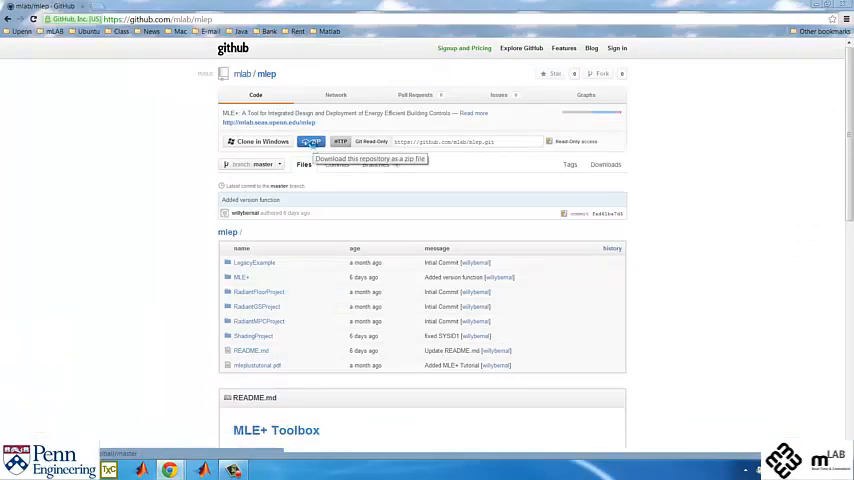
right_click(363, 377)
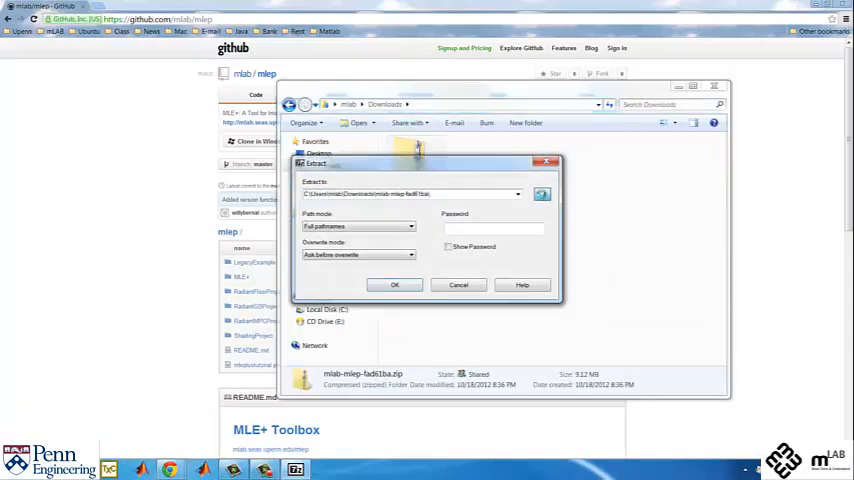
- Extract the zip, open the mlep folder under C:\Users, and select mleplustutorial.pdf
left_click(393, 284)
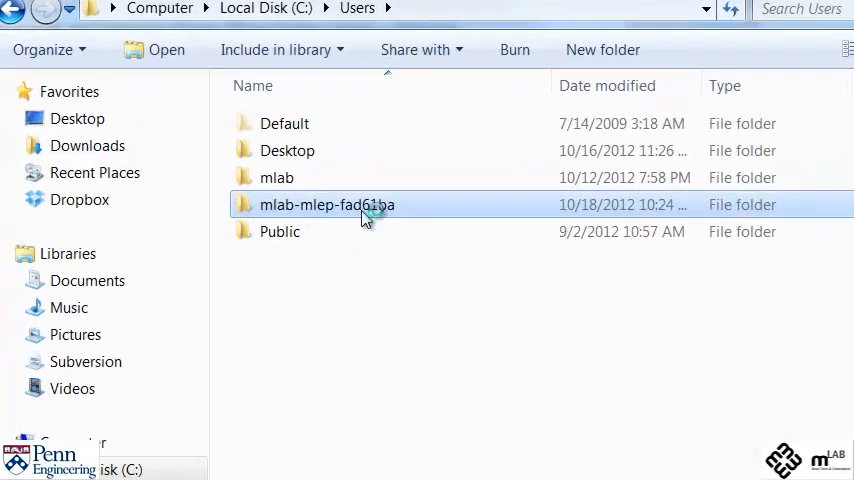
double_click(326, 204)
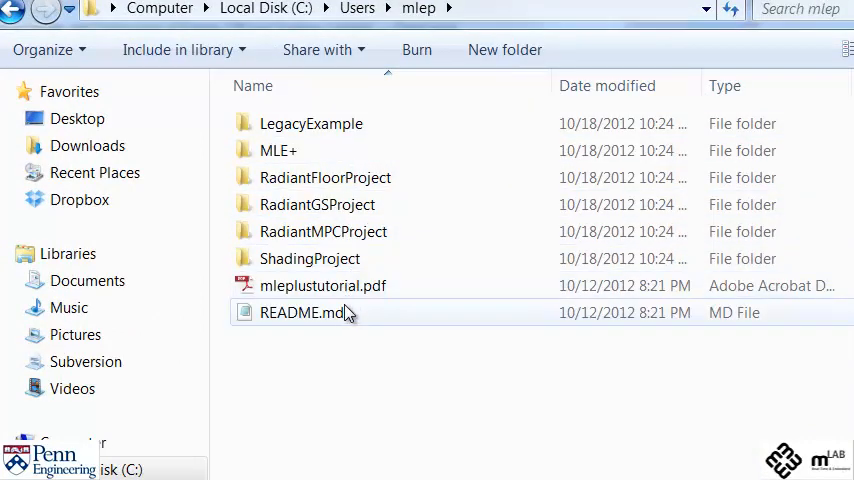
left_click(322, 285)
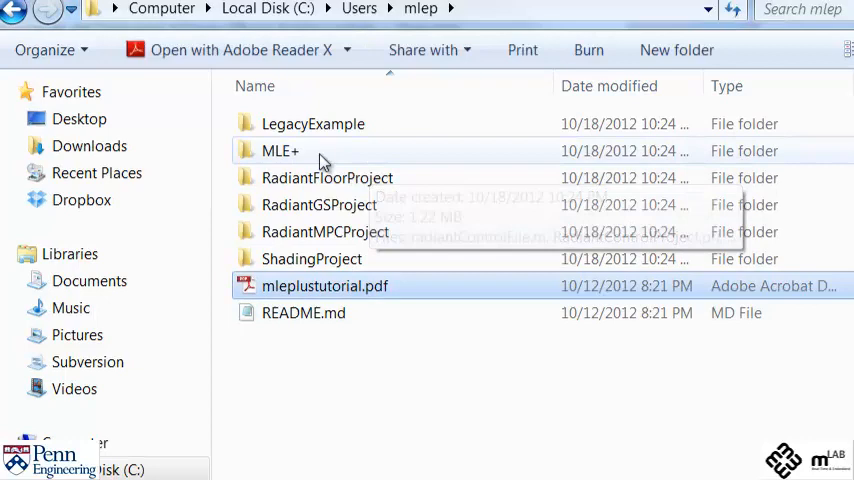
mouse_move(321, 160)
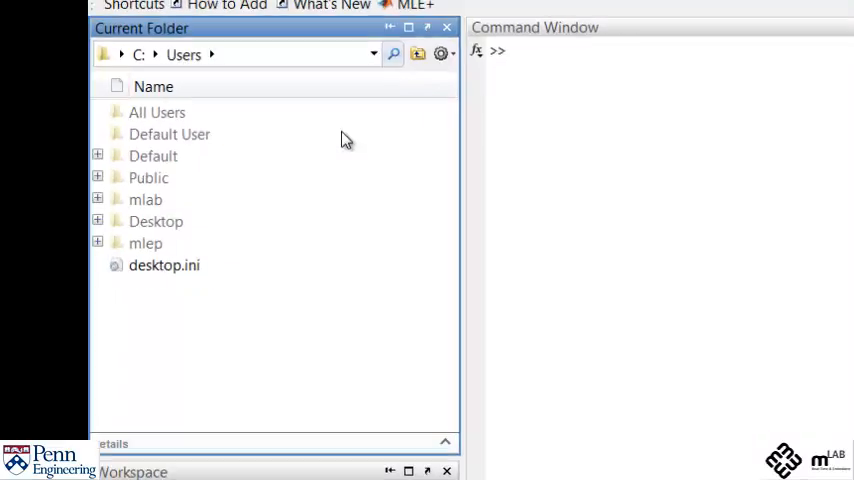
- Navigate MATLAB's Current Folder to C:\Users\mlep\MLE+ and run installMlep.m
double_click(145, 243)
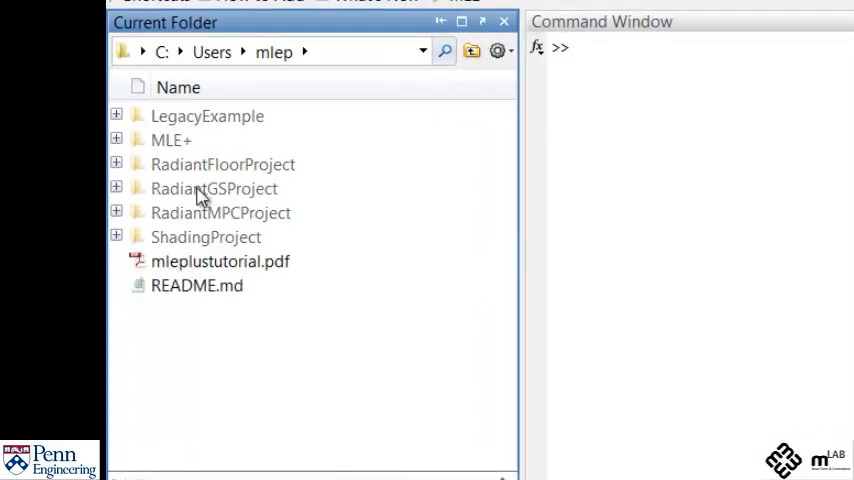
left_click(171, 140)
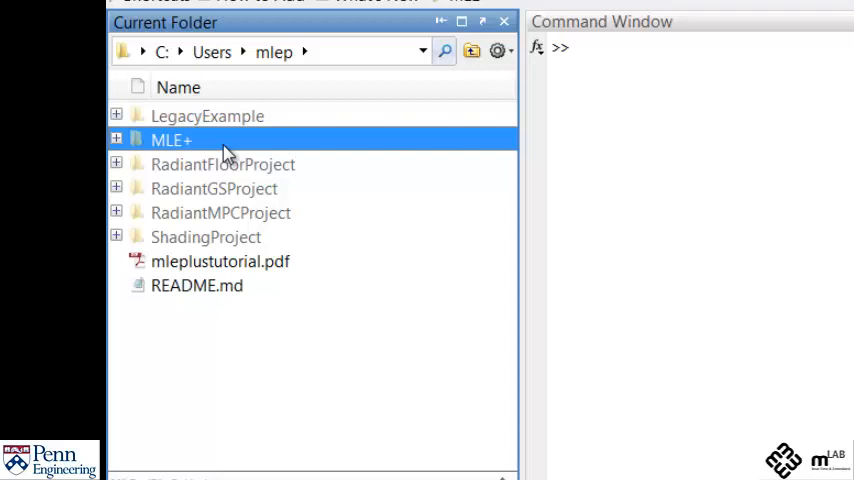
mouse_move(248, 167)
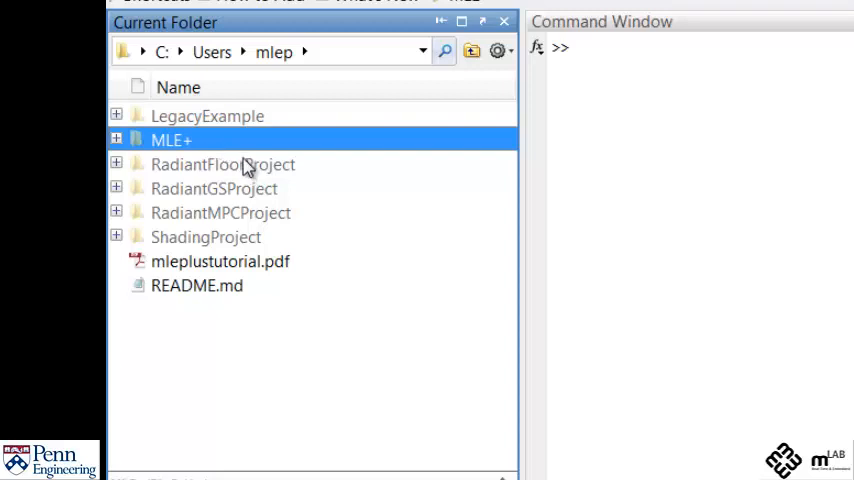
double_click(170, 140)
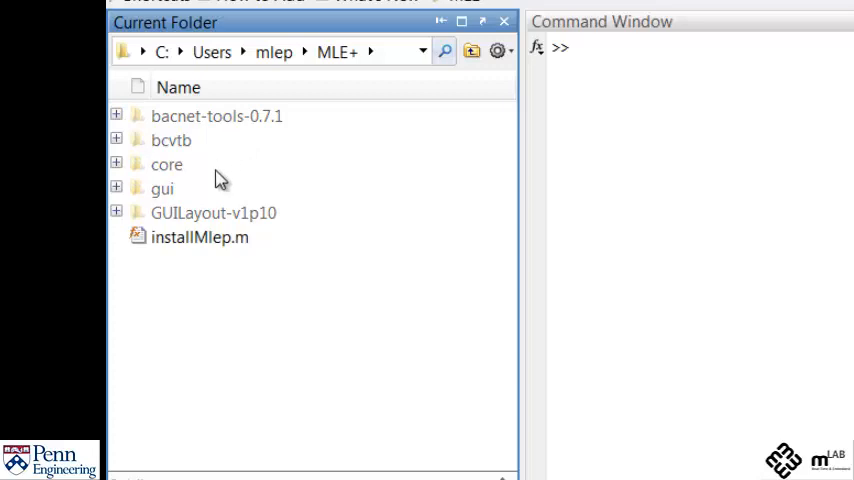
left_click(199, 237)
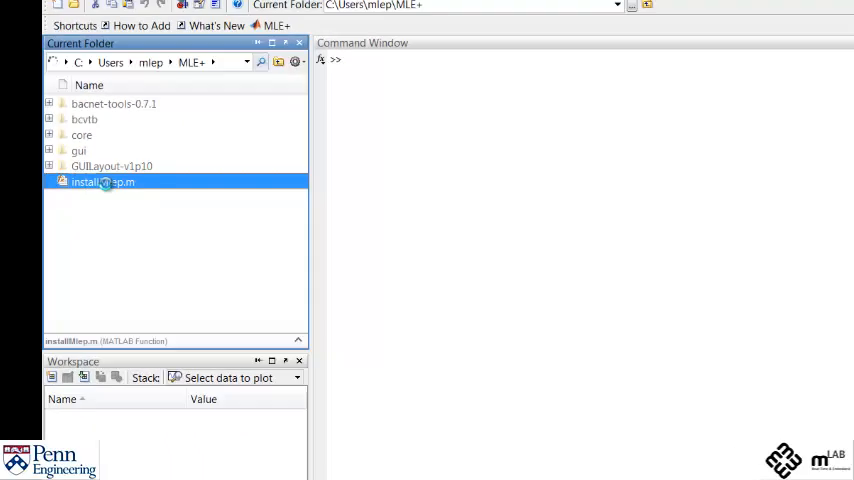
double_click(101, 181)
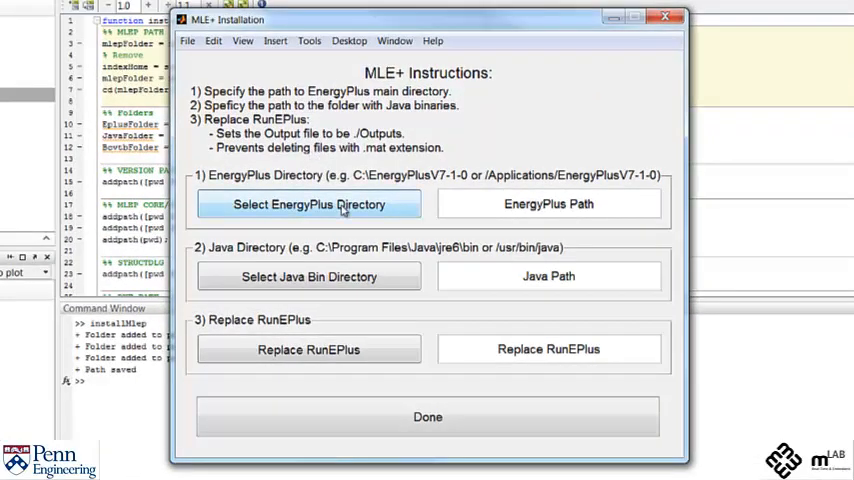
- Set the MLE+ EnergyPlus directory to C:\EnergyPlusV7-1-0
left_click(308, 204)
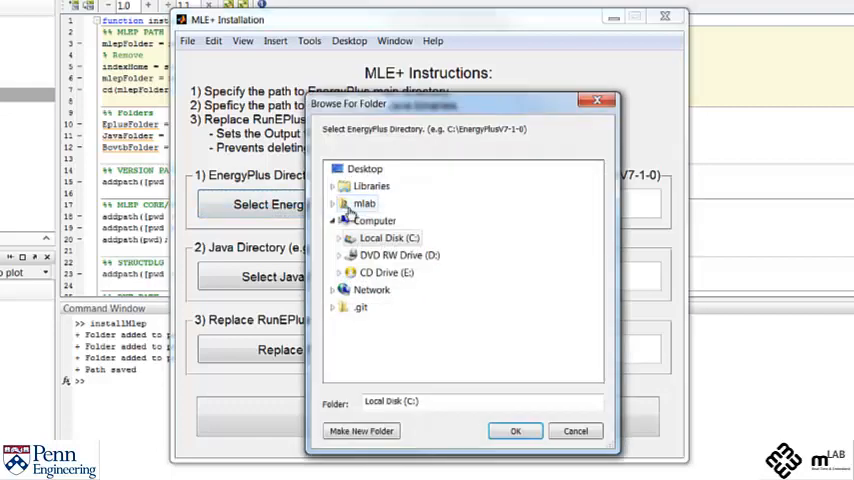
left_click(333, 238)
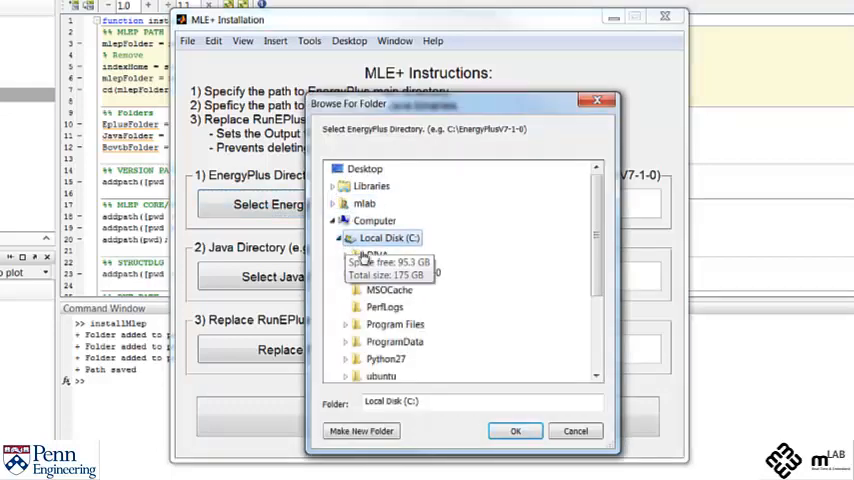
left_click(515, 431)
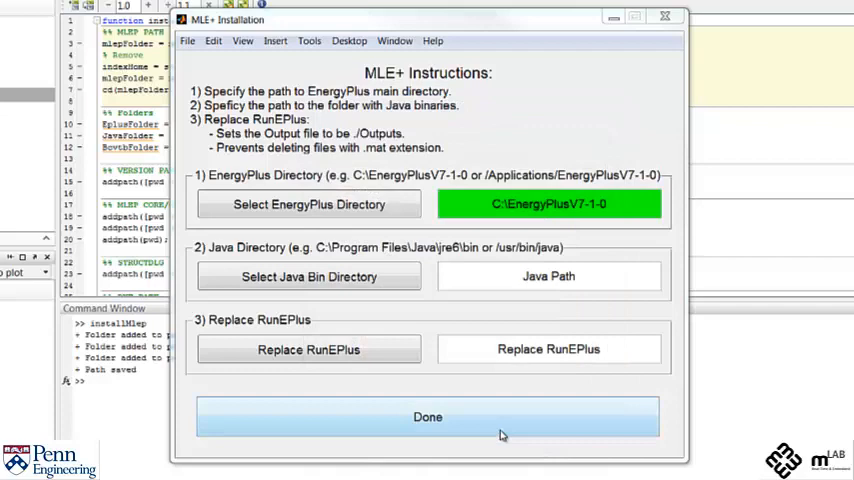
- Set the Java bin directory to C:\Program Files\Java\jre6\bin and finish the installation
left_click(308, 277)
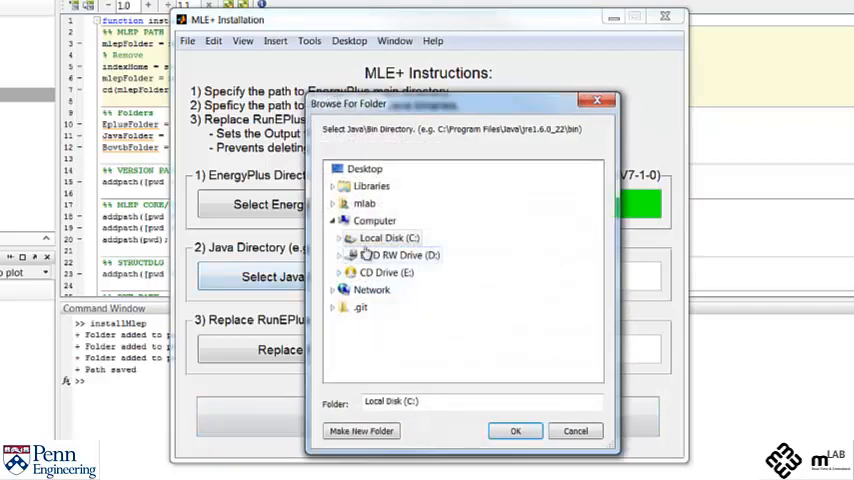
left_click(340, 237)
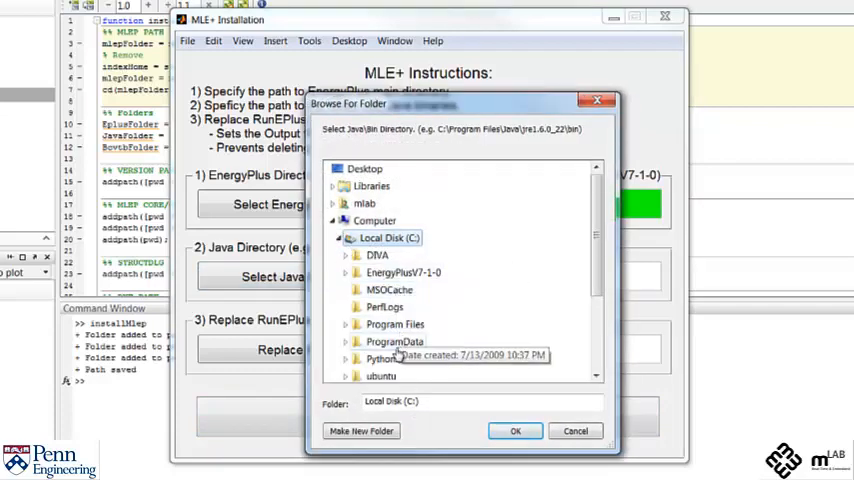
double_click(394, 323)
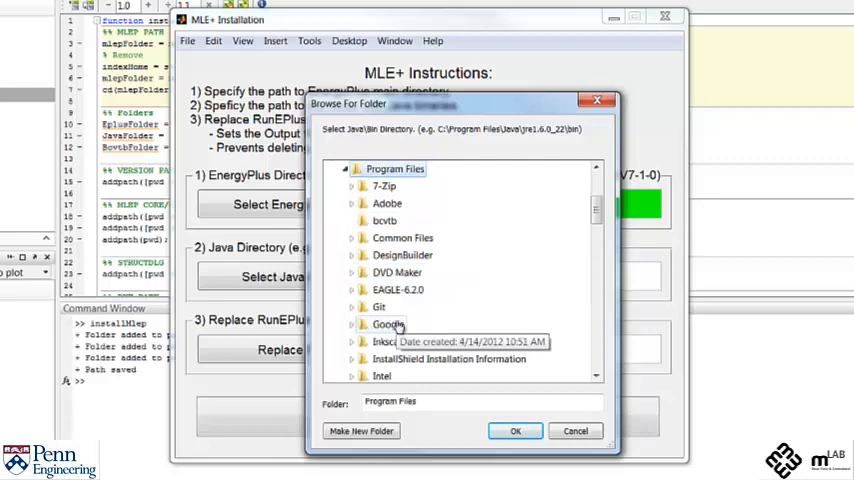
scroll("down", 3)
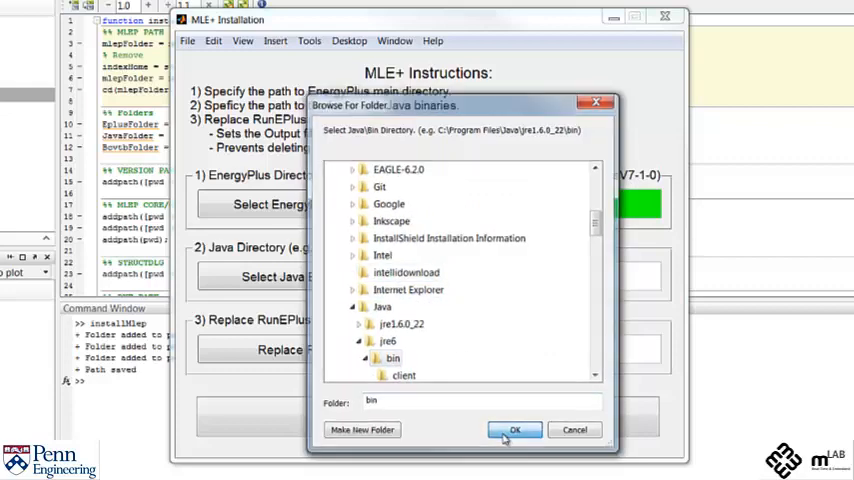
left_click(515, 430)
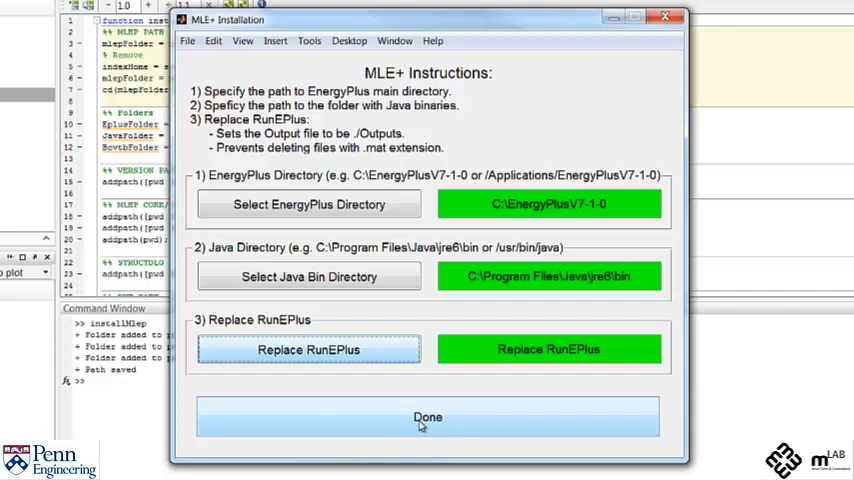
left_click(427, 417)
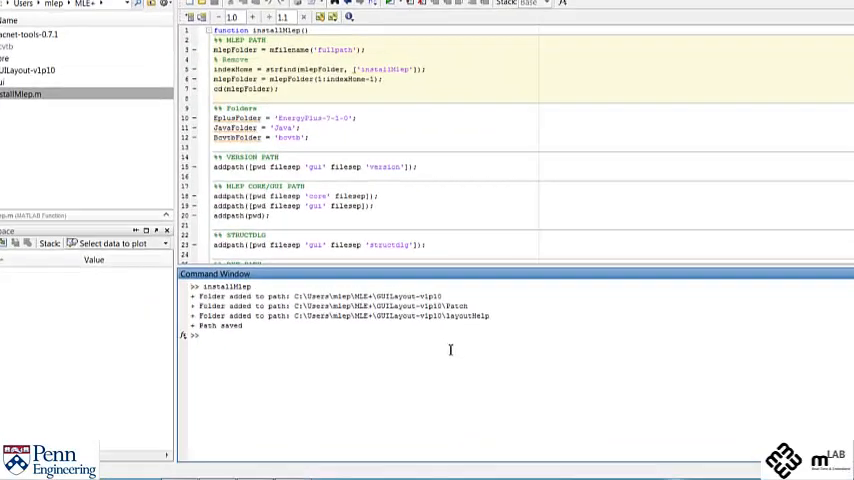
- Enter mlep in the Command Window to open the MLE+ Figure 1 window
type("mlep")
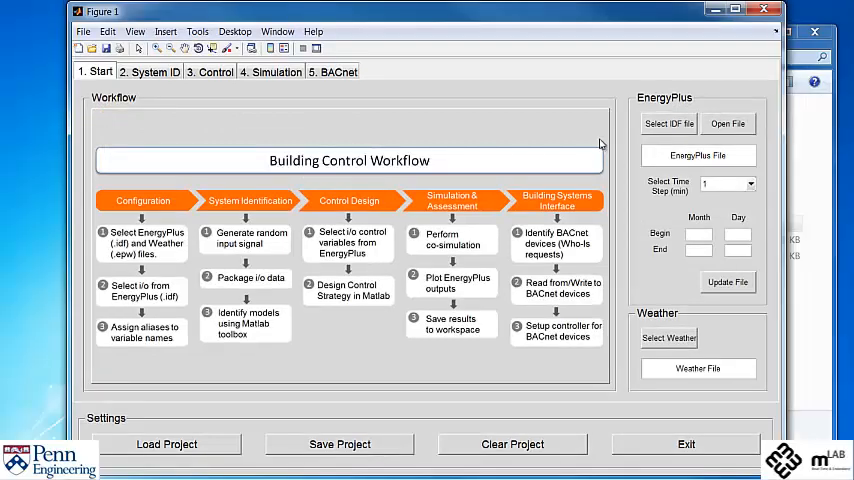
mouse_move(680, 141)
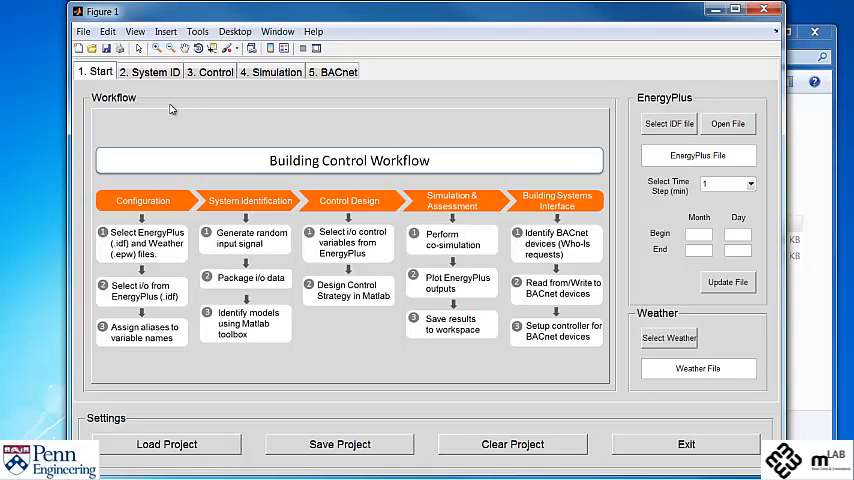
mouse_move(167, 84)
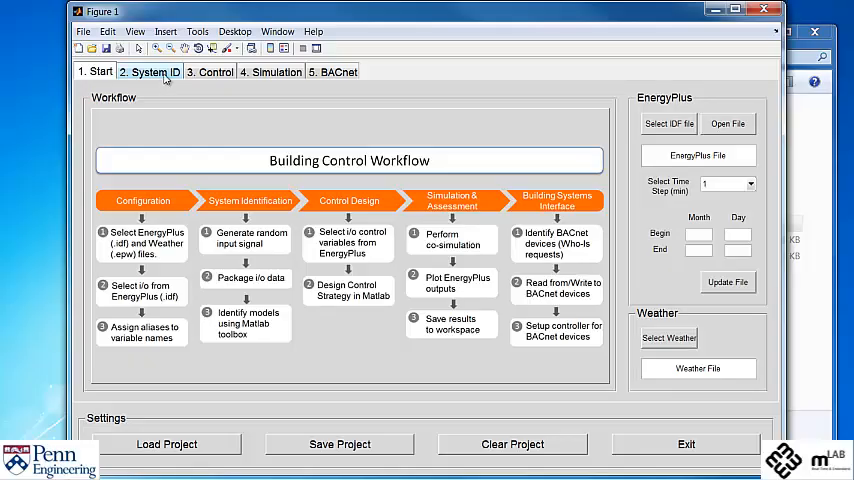
- Step through the 2. System ID and 3. Control tabs, ending on 4. Simulation
left_click(149, 71)
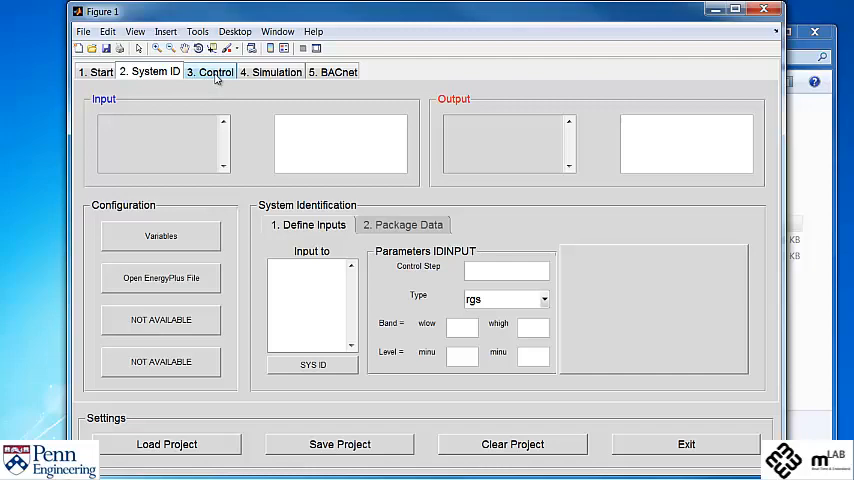
left_click(215, 71)
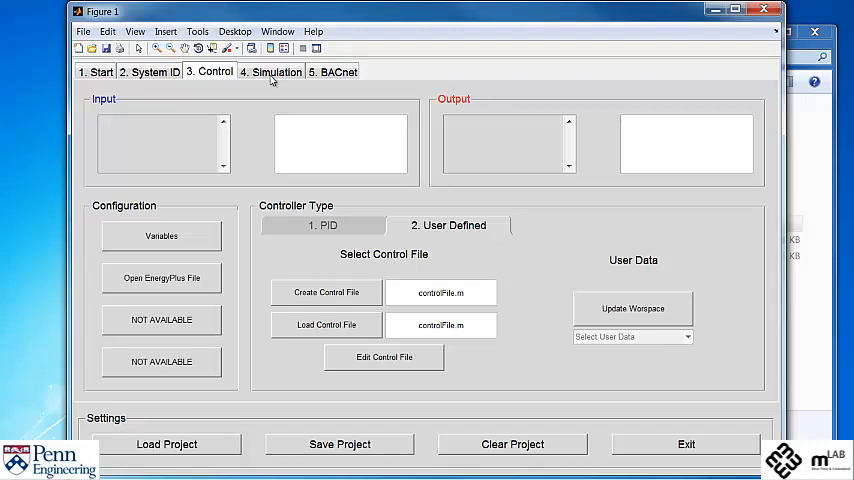
left_click(276, 71)
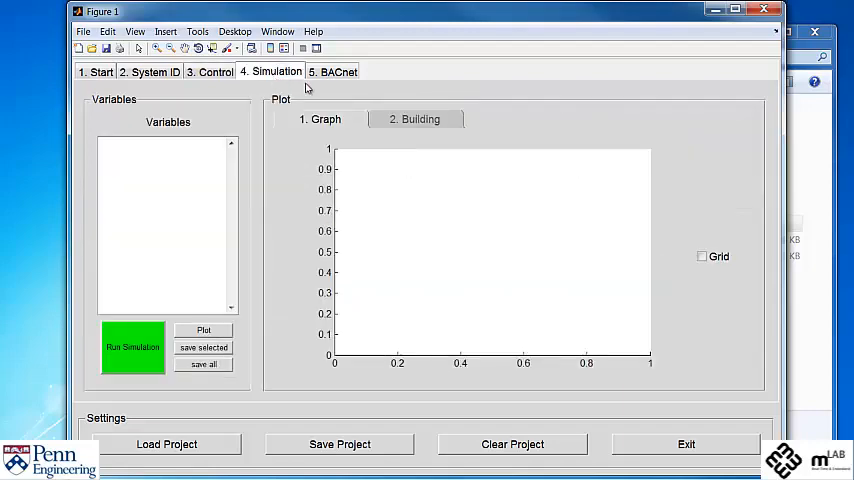